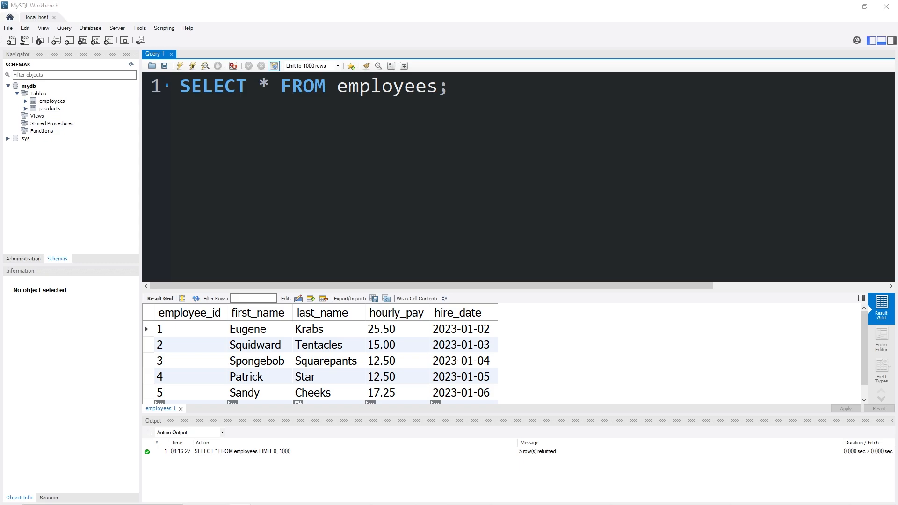
mouse_move(366, 347)
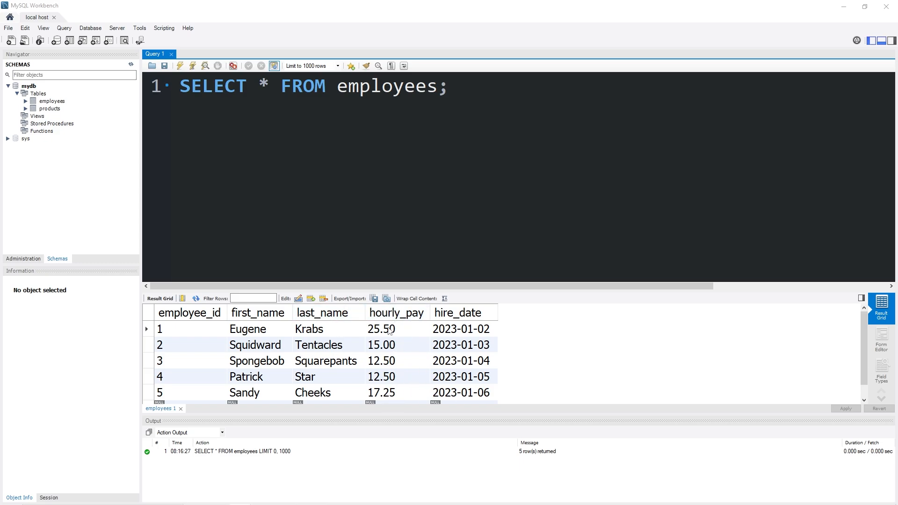
mouse_move(388, 334)
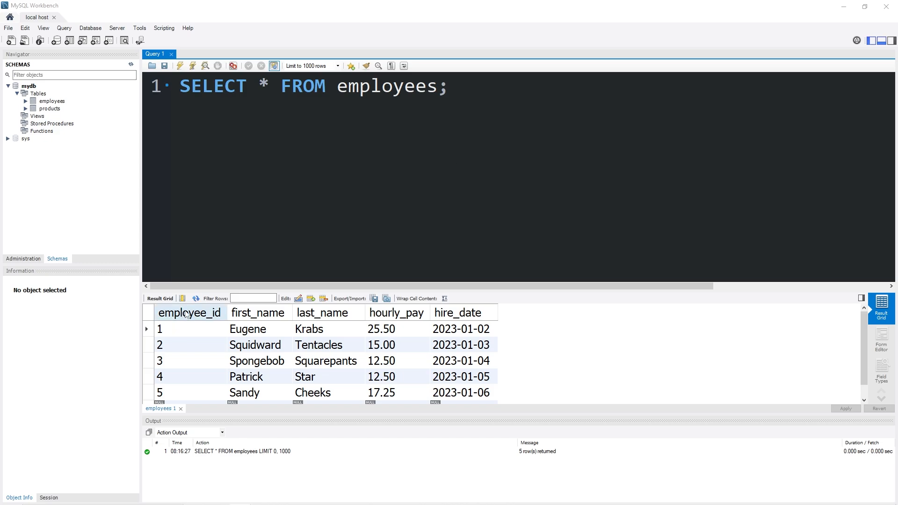
- Replace the query with CREATE TABLE employees, from employee_id to hire_date DATE
drag(257, 86, 449, 87)
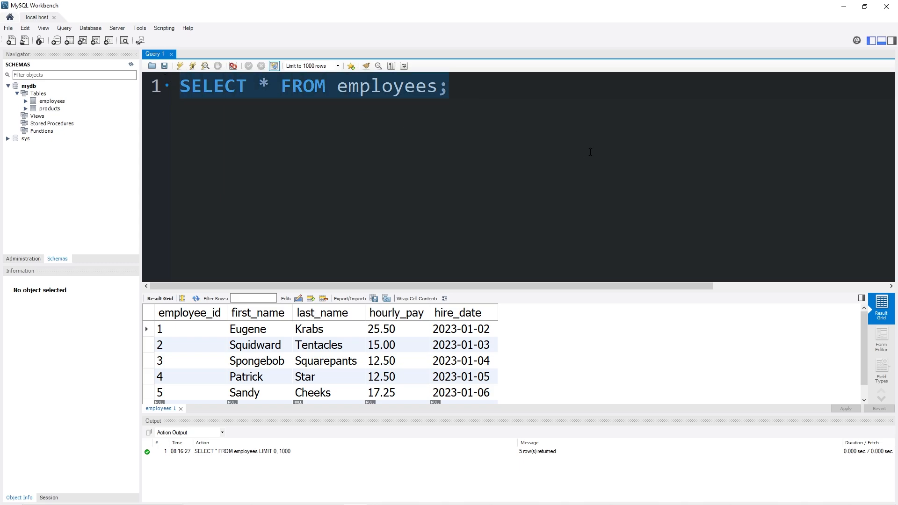
text(CREATE TABLE emp)
text(employee_id INT,)
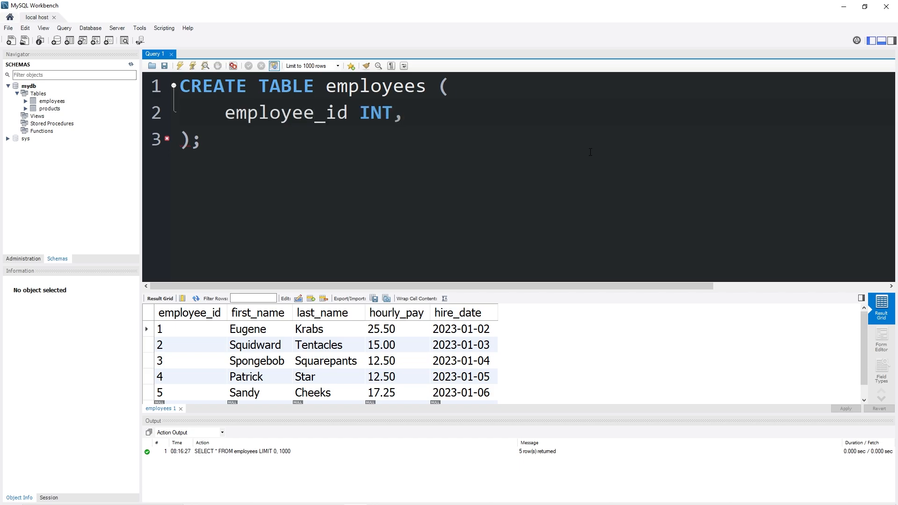
text(first_name VARCHAR(50),)
text(hourly_pay DECIMAL(5, 2),)
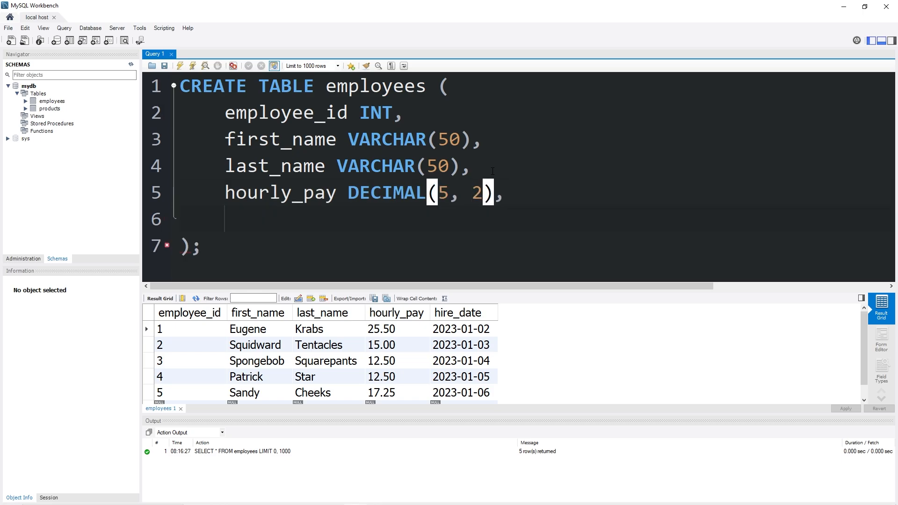
text(hire_date DATE)
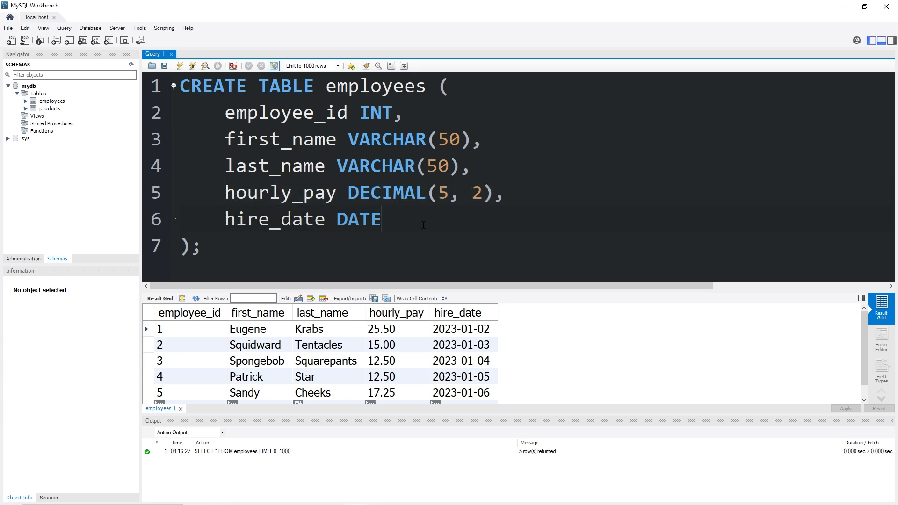
text(,)
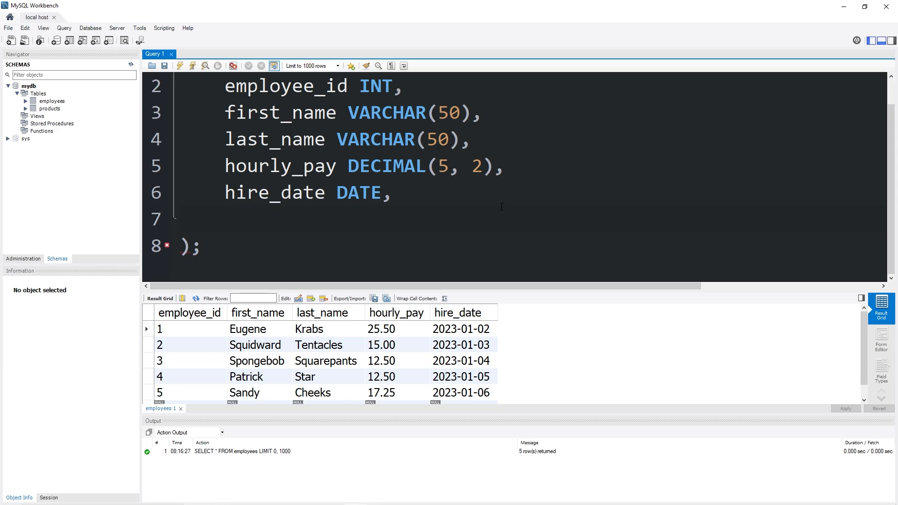
- Add a CHECK (hourly_pay >= 10.00) line to the employees table definition
text(CHECK)
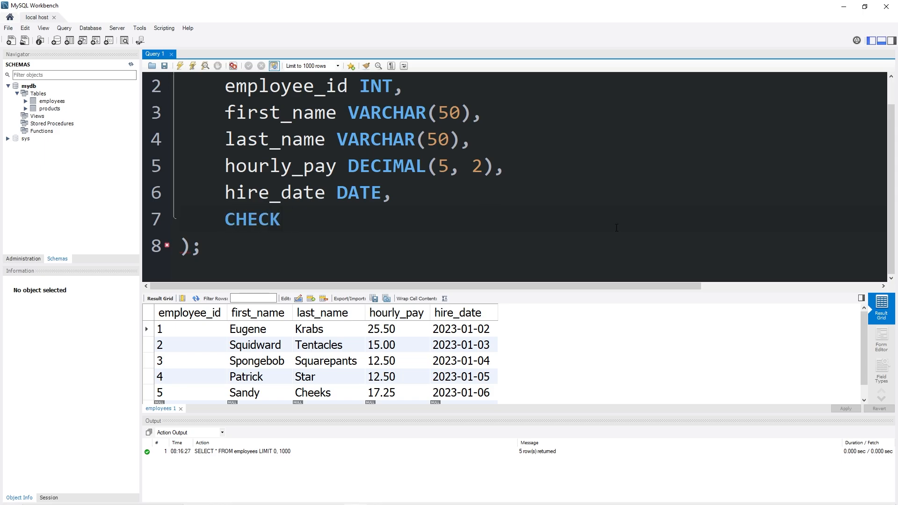
text(())
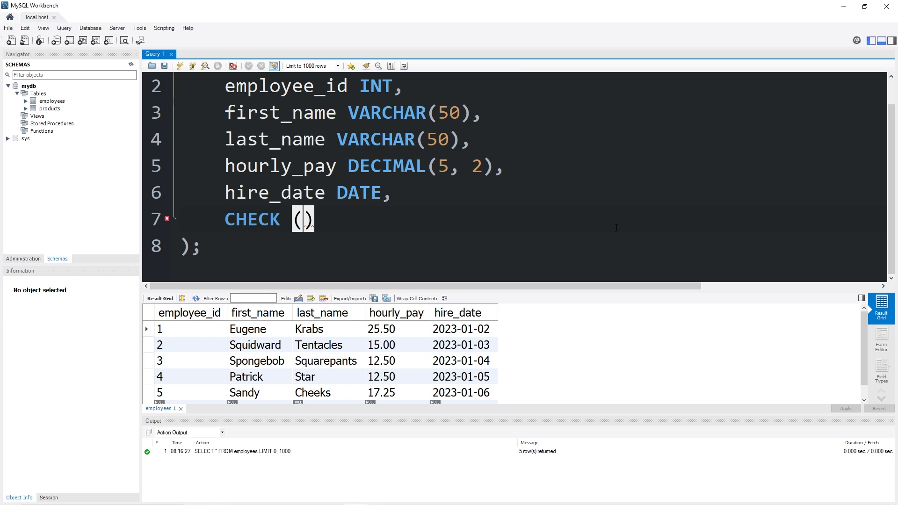
text(hourly)
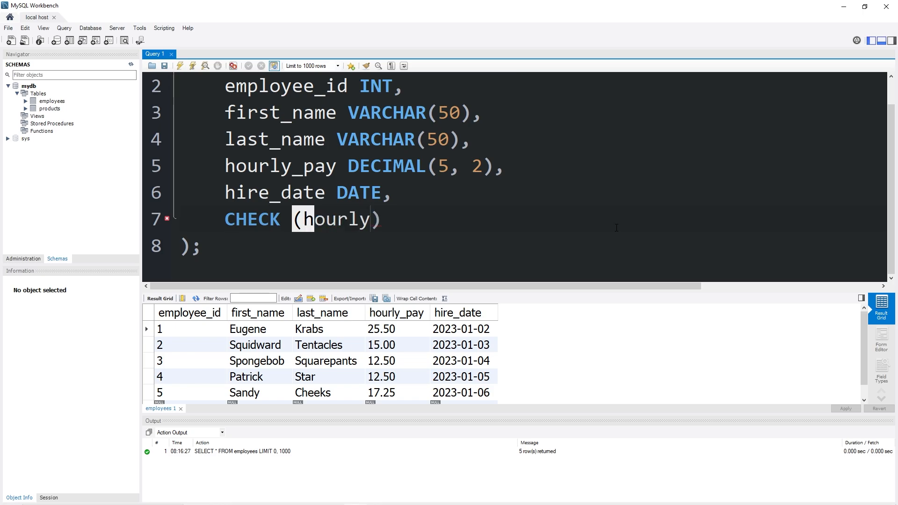
text(_pay)
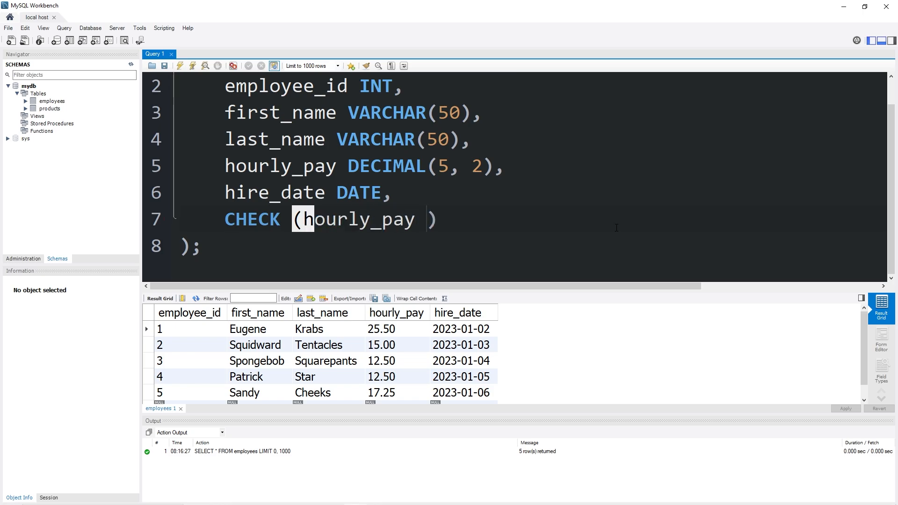
text(>=)
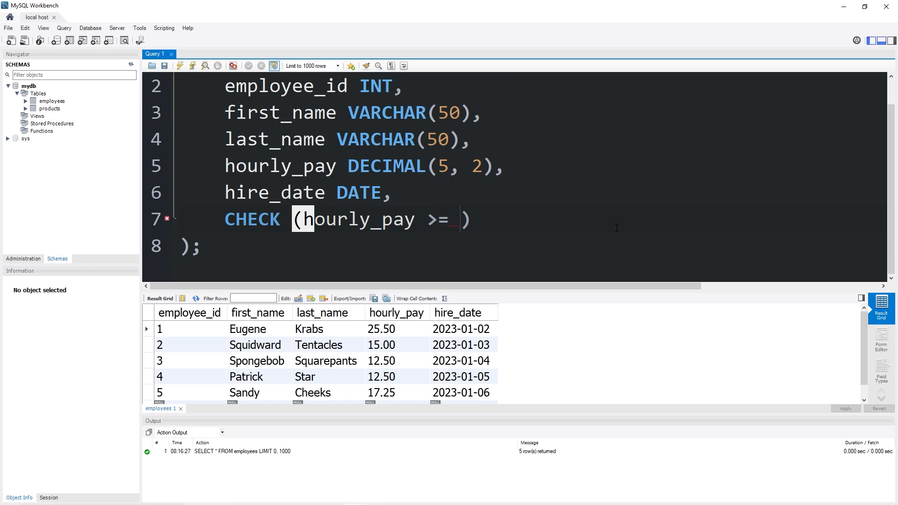
text(10.00)
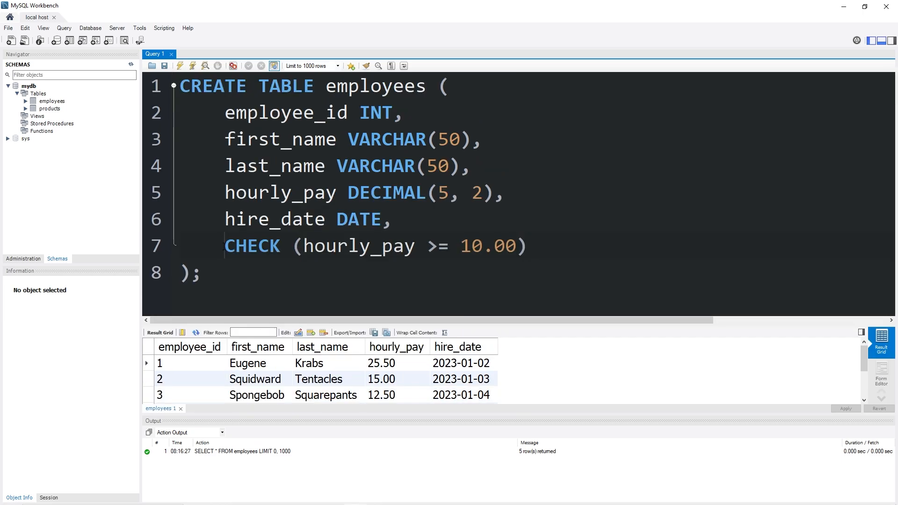
double_click(252, 246)
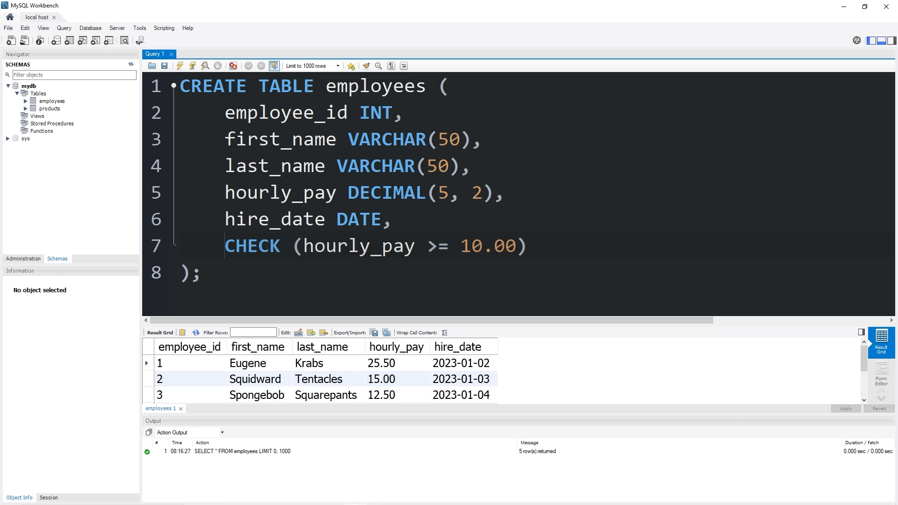
- Prefix the check with CONSTRAINT chk_hourly_pay and select the whole statement
text(CONSTRAINT)
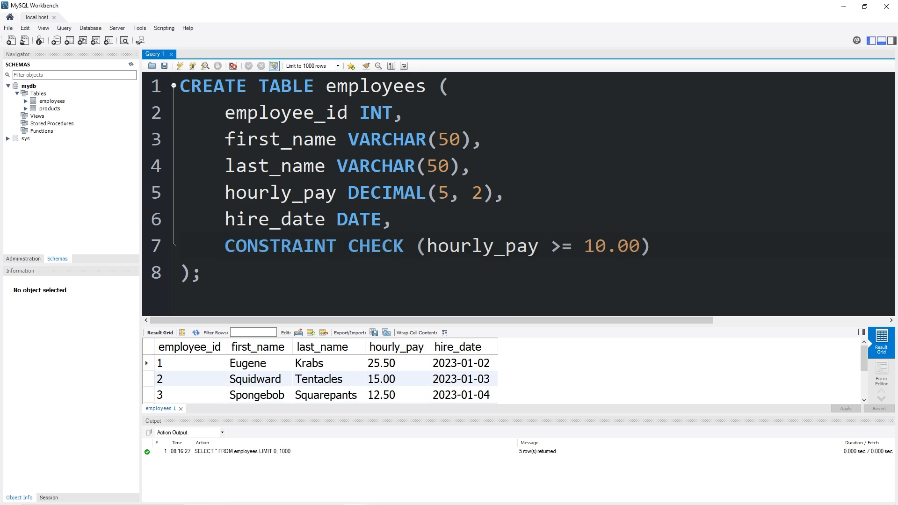
text(chk_)
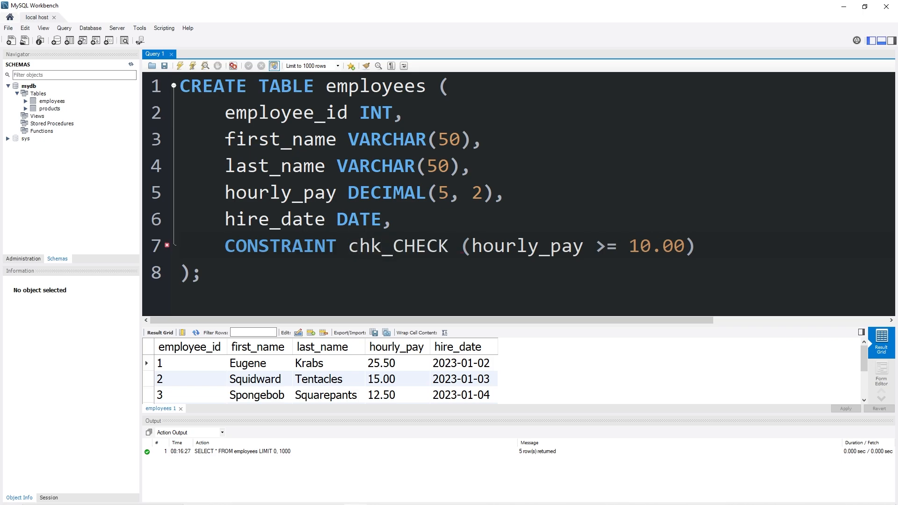
text(hourly_pay)
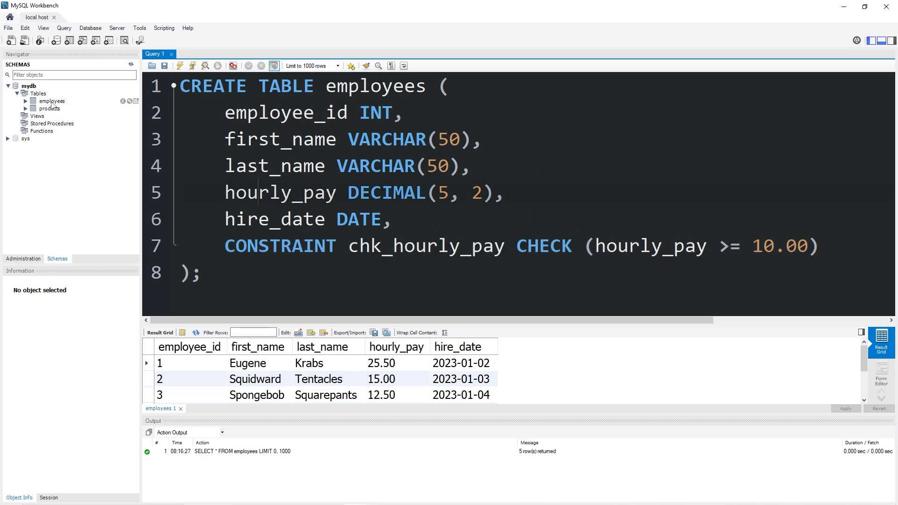
key(ctrl+a)
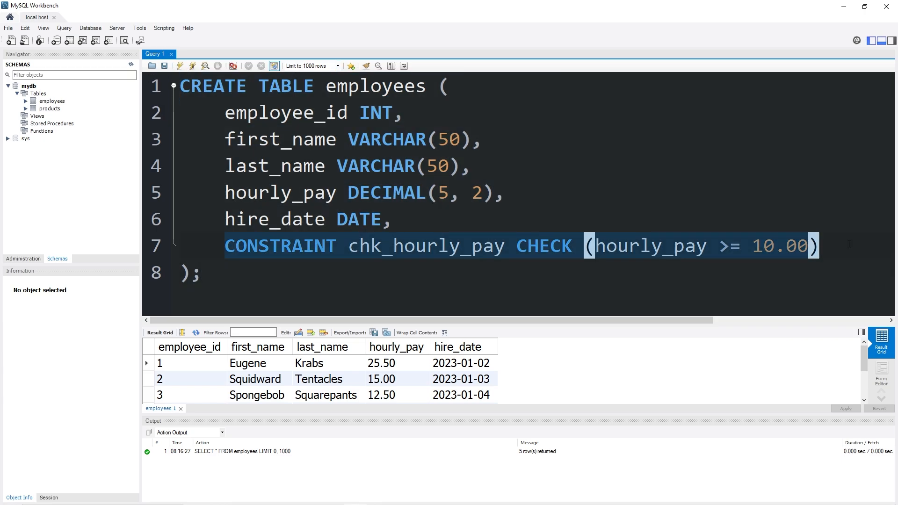
click(263, 289)
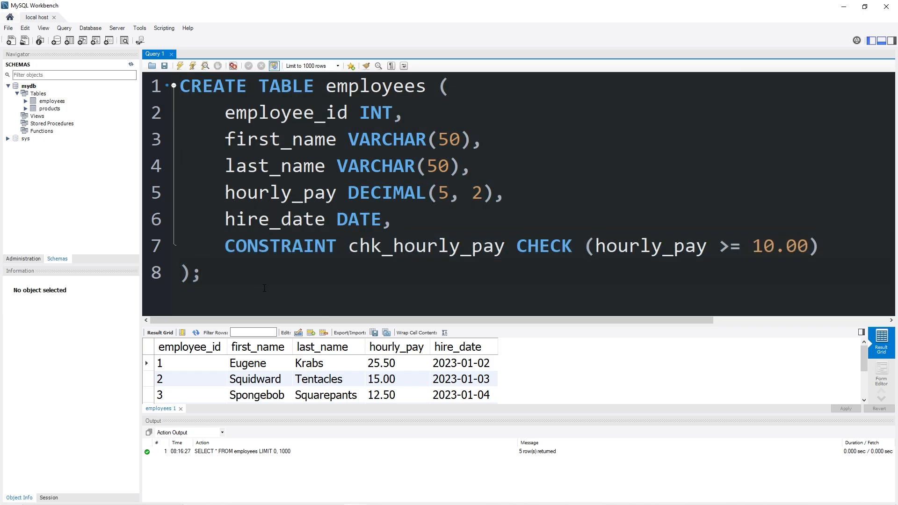
key(ctrl+a)
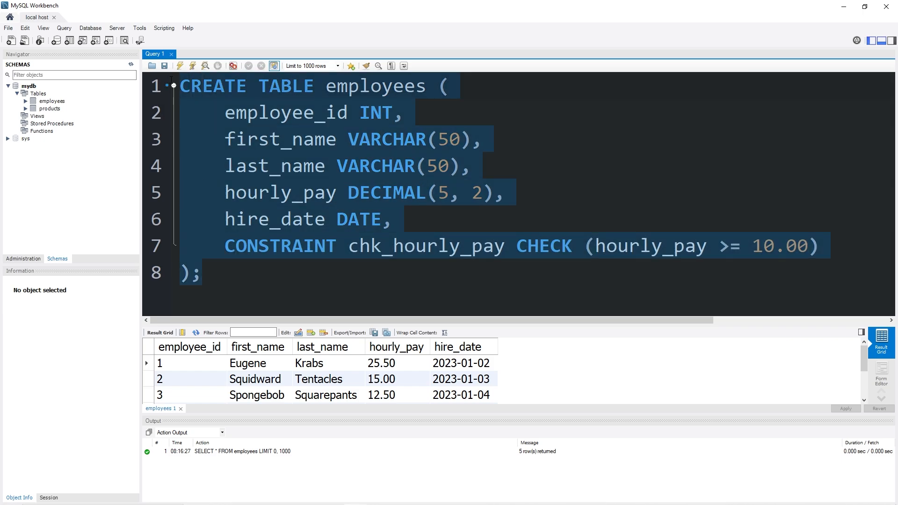
- Replace the editor text with ALTER TABLE employees ADD CONSTRAINT chk_hourly_pay CHECK(hourly_pay >= 10.00);
key(ctrl+a)
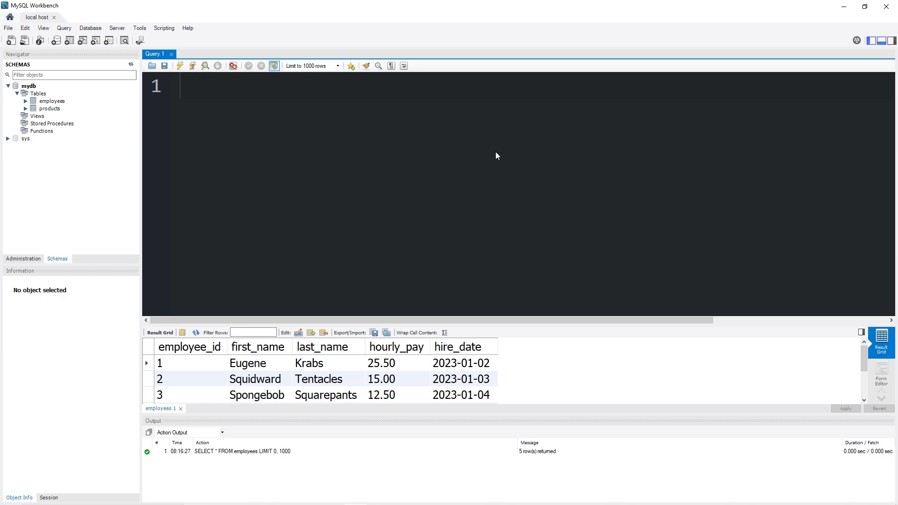
text(ALTER T)
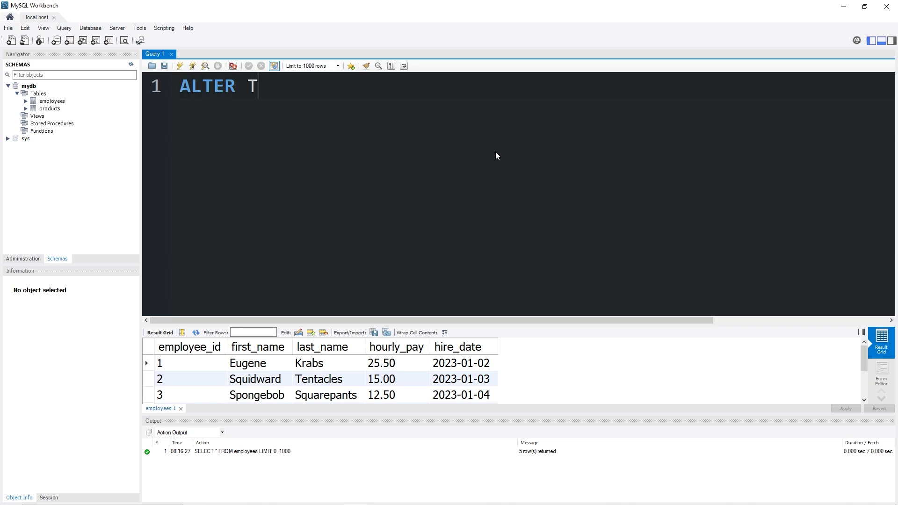
text(ABLE employ)
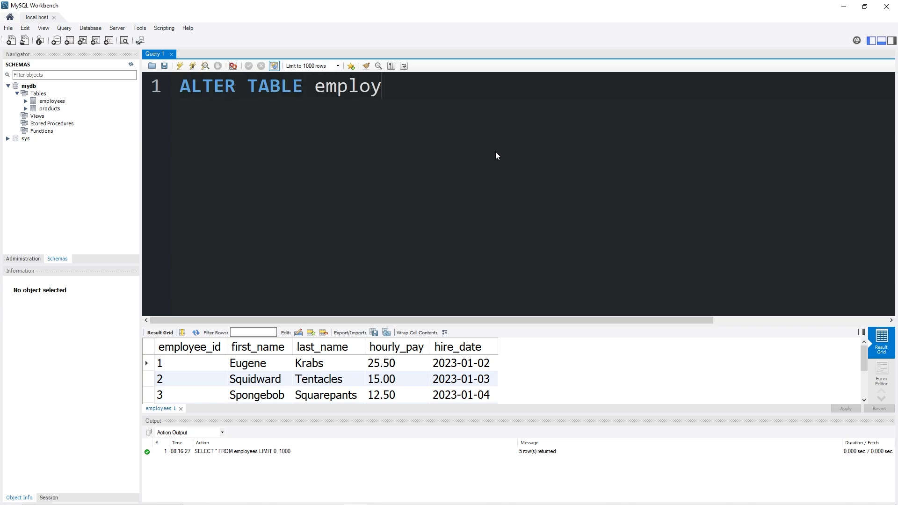
text(ees)
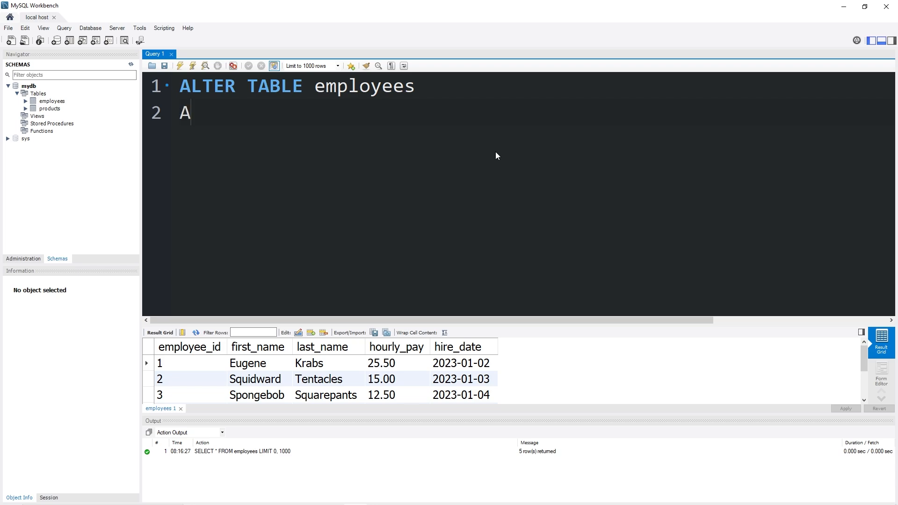
text(DD CONSTRAINT)
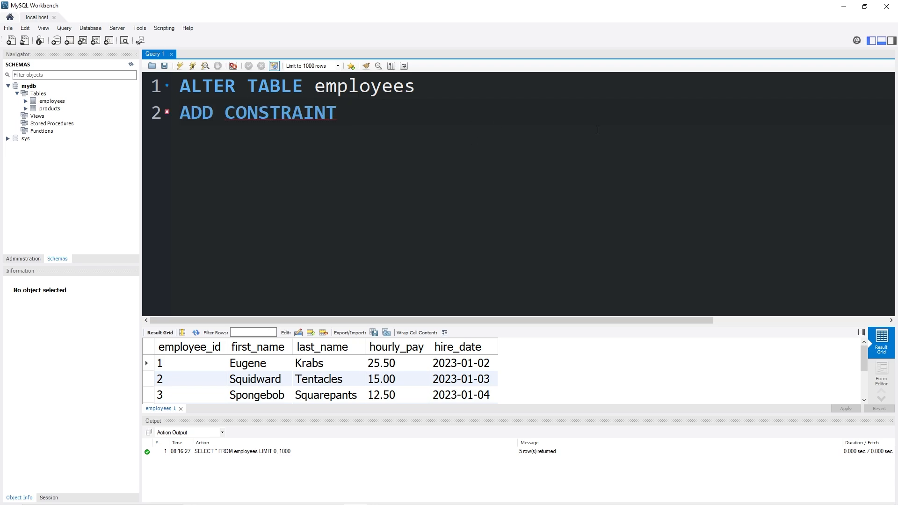
text(chk)
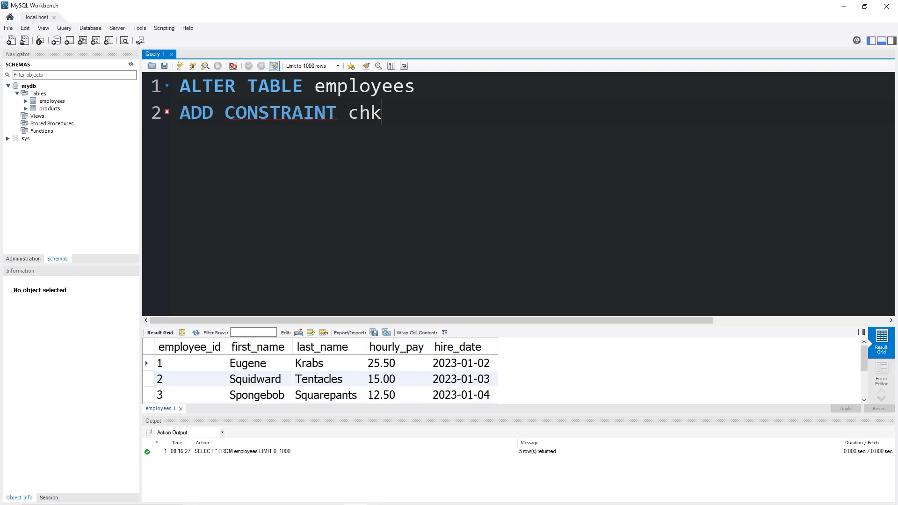
text(_hourly_)
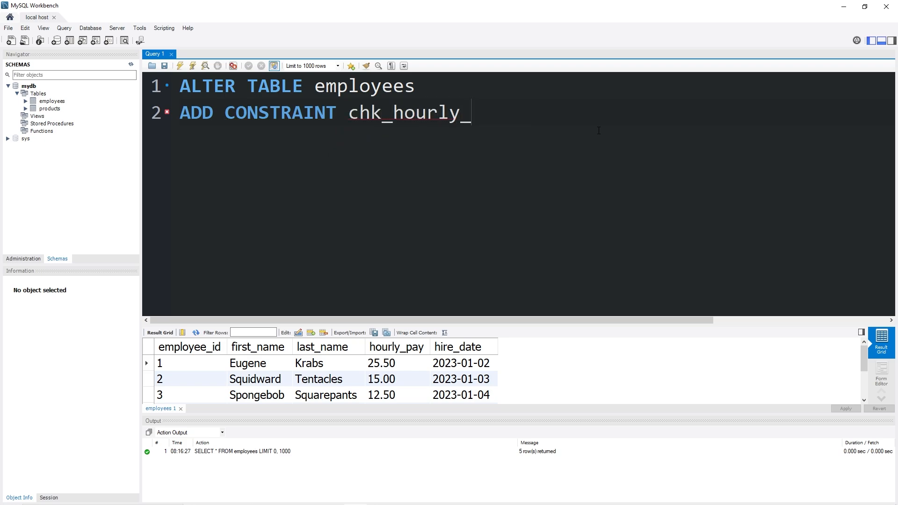
text(pay)
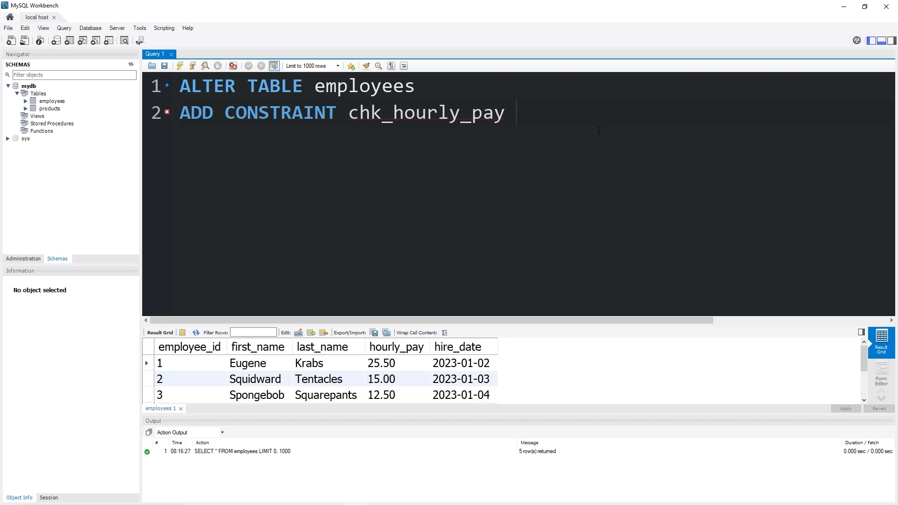
text(CHECK())
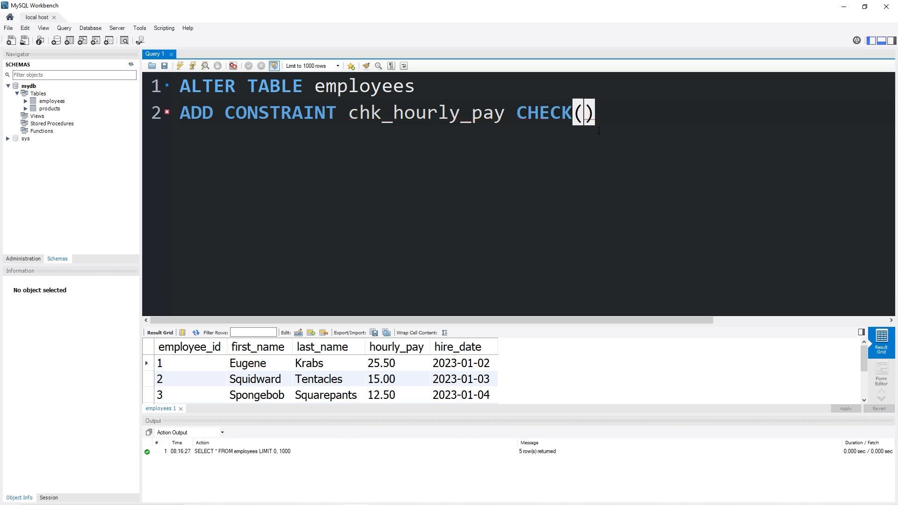
text(hourly)
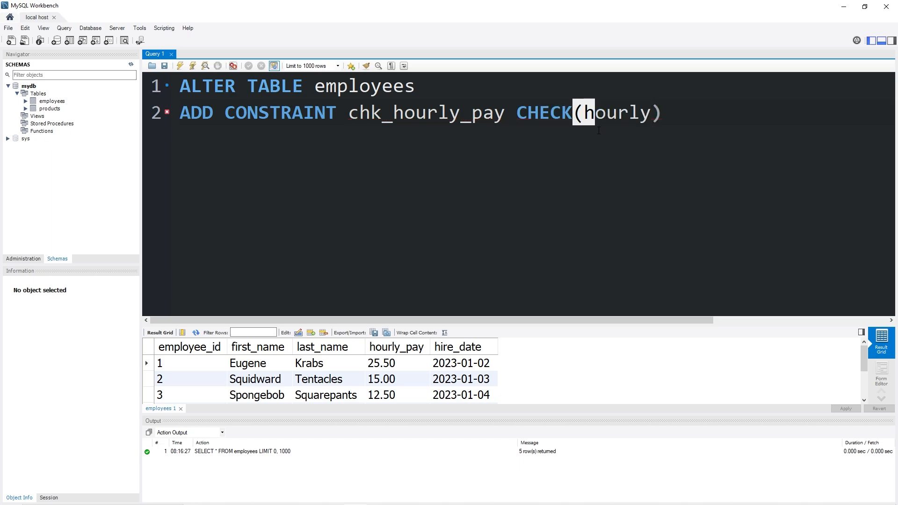
text(_pay >)
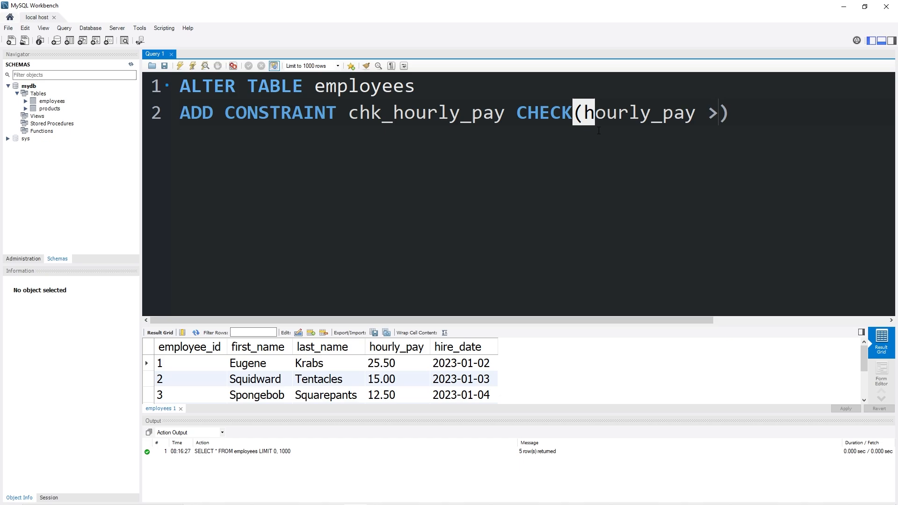
text(= 10.)
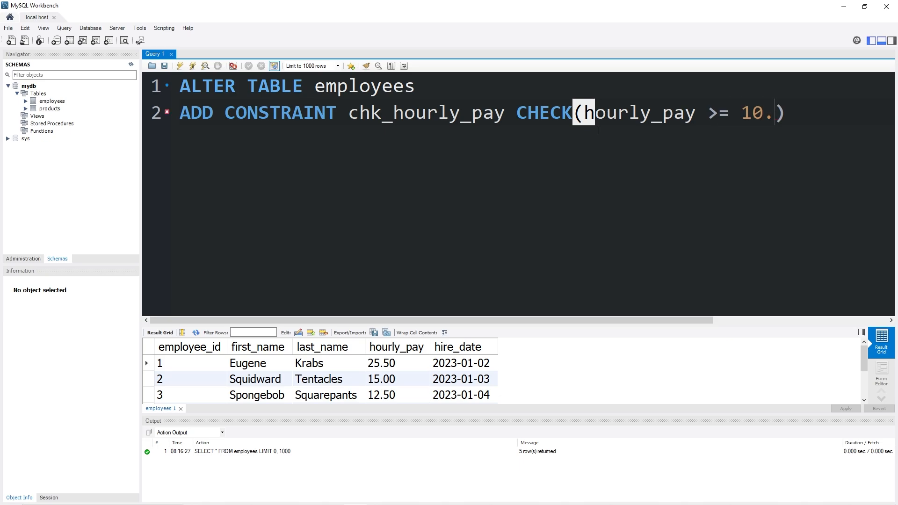
text(00)
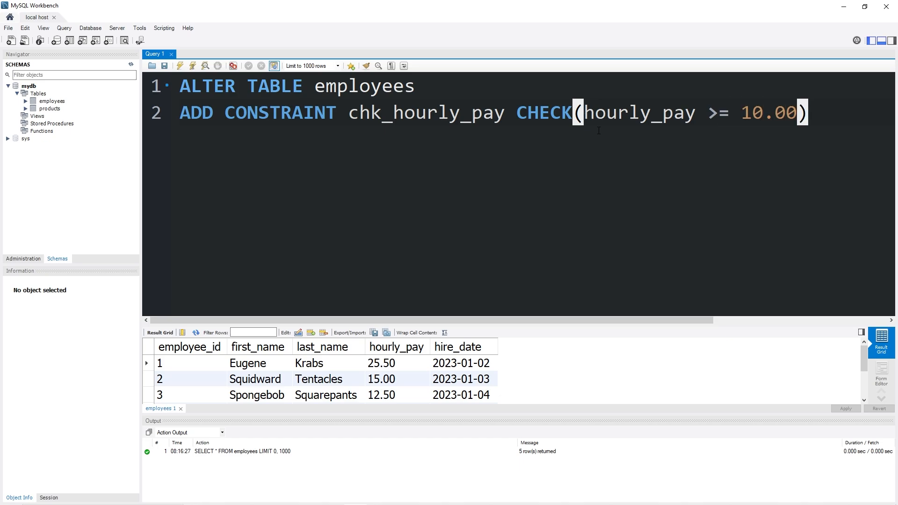
text(;)
click(533, 86)
text(SELECT * FROM)
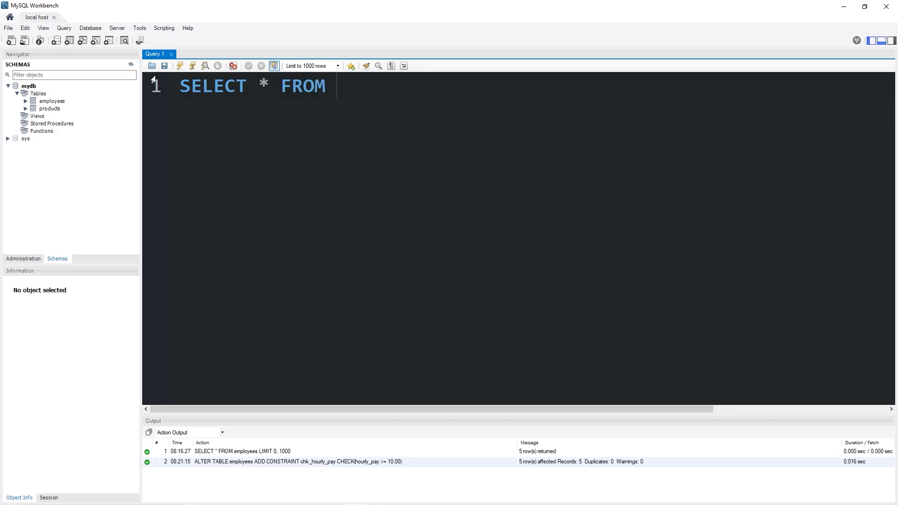
- Run SELECT * FROM employees; to show the five existing rows
text(employees;)
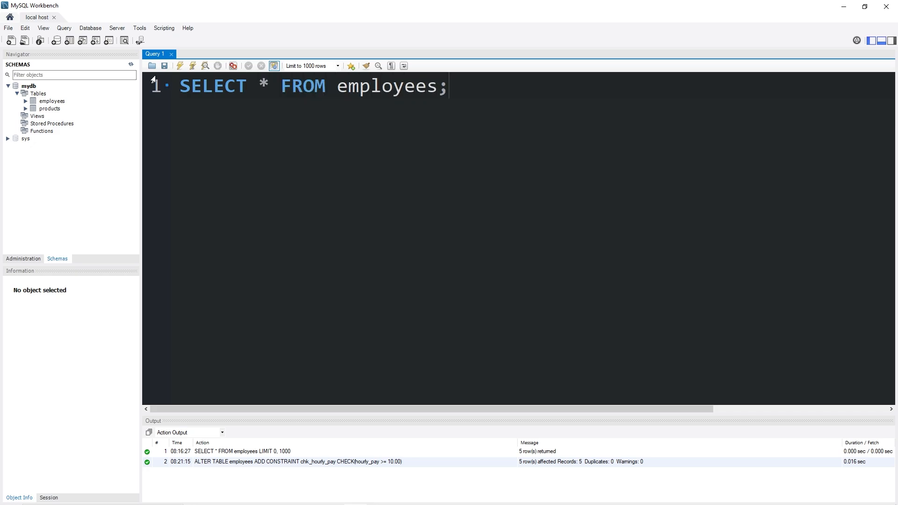
click(179, 66)
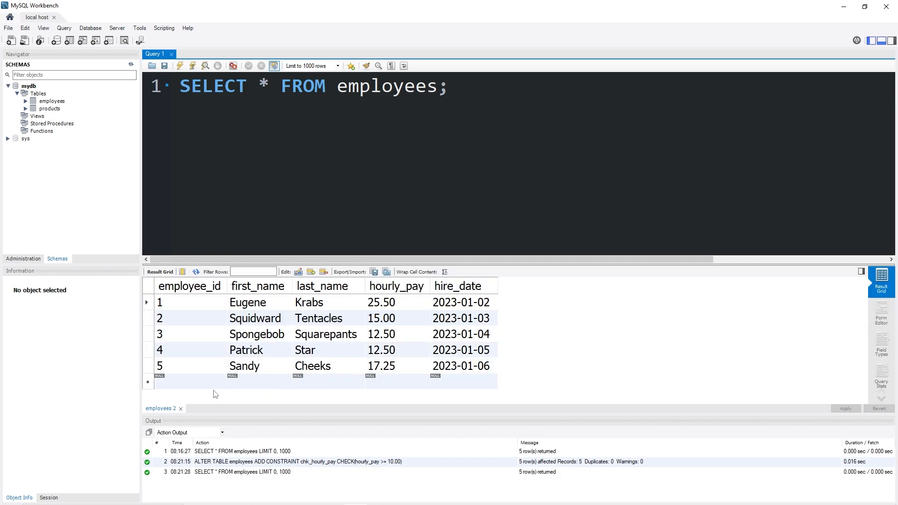
text(INS)
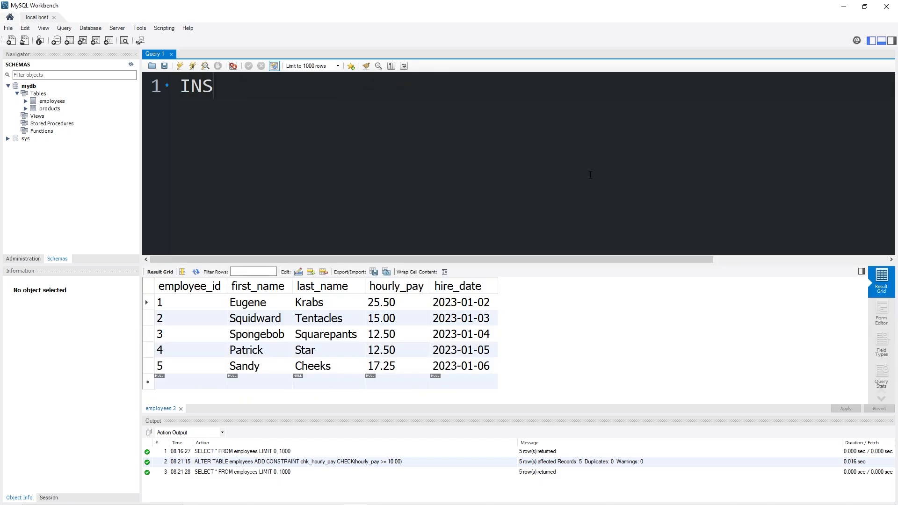
- Write INSERT INTO employees VALUES (6, "Sheldon", "Plankton", 5.00, "2023-01-07"); and select 5.00
text(ERT INTO)
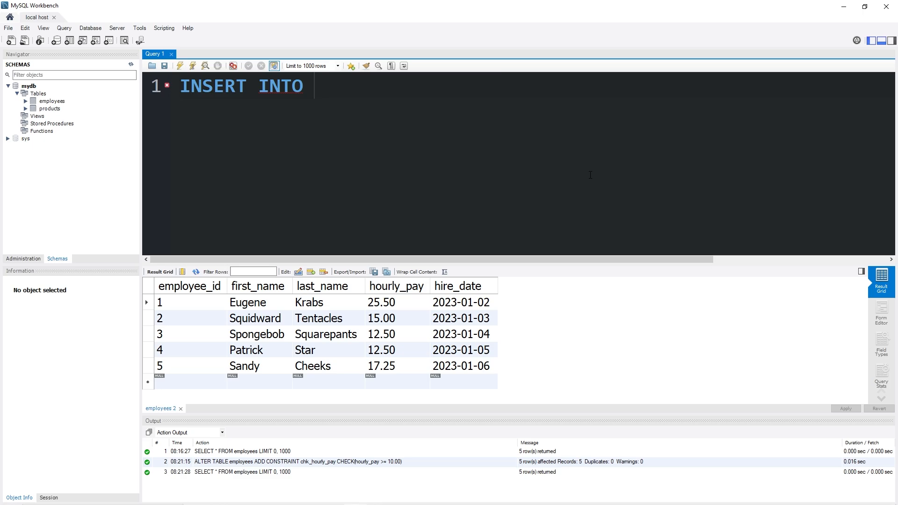
text(employees)
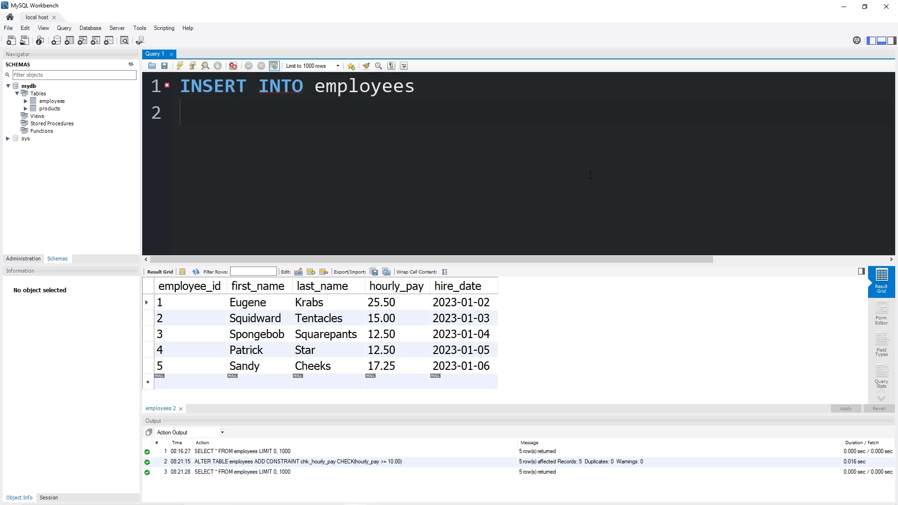
text(VALUES ())
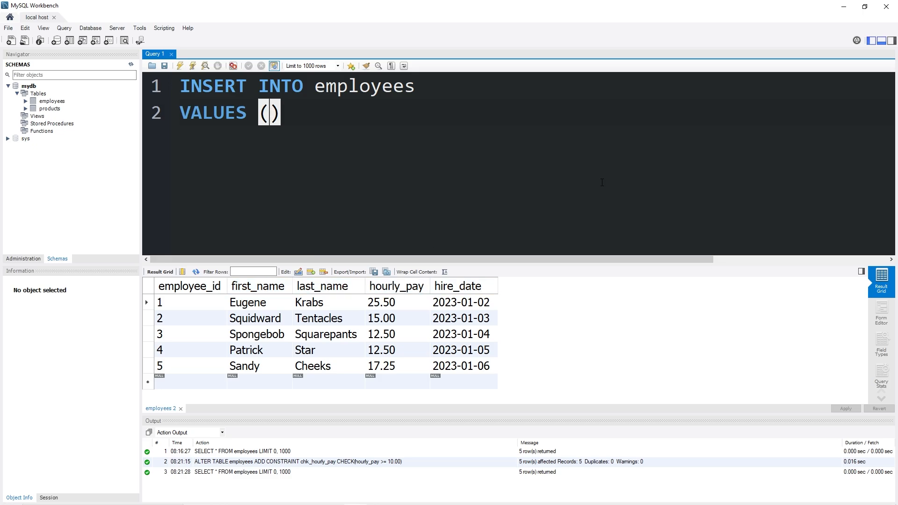
text(6,)
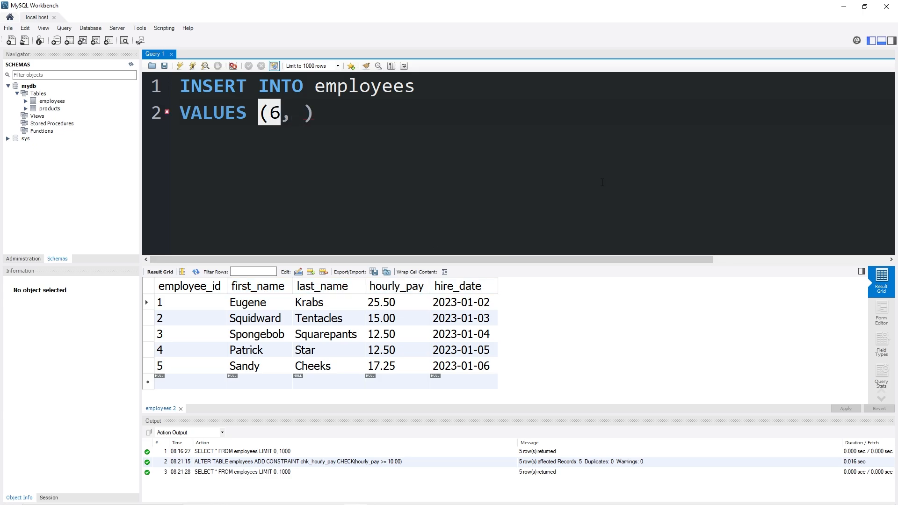
text("Sheld")
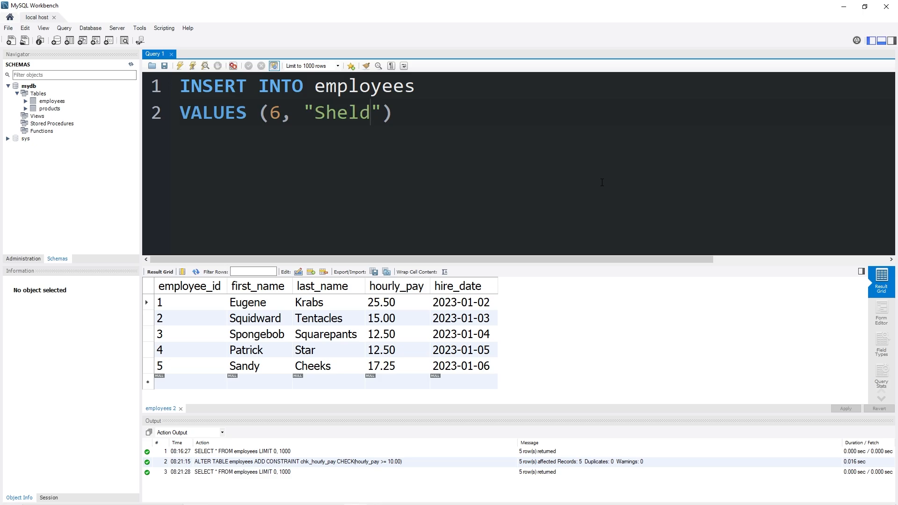
text(on)
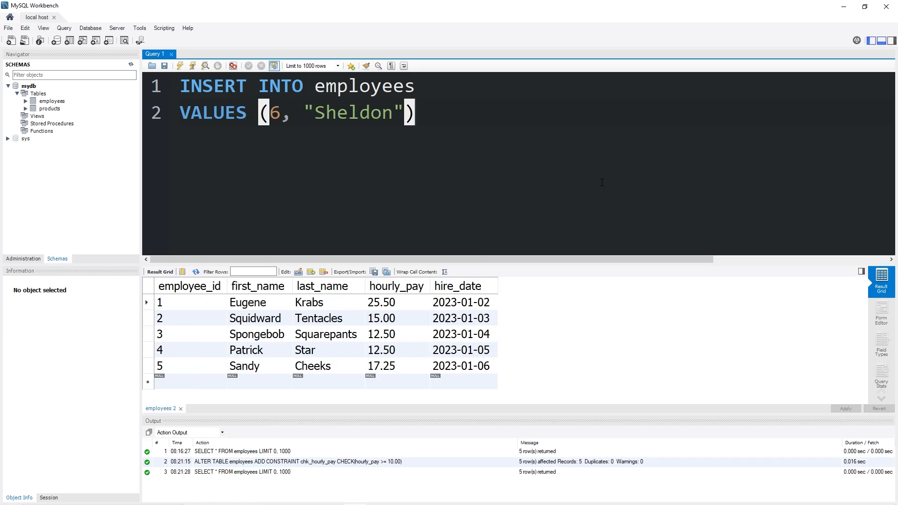
text(, "Pl")
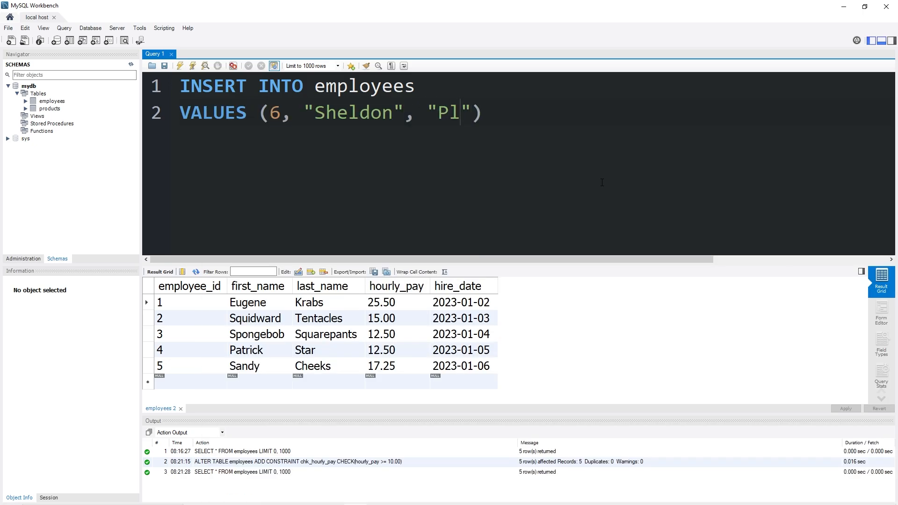
text(ankton)
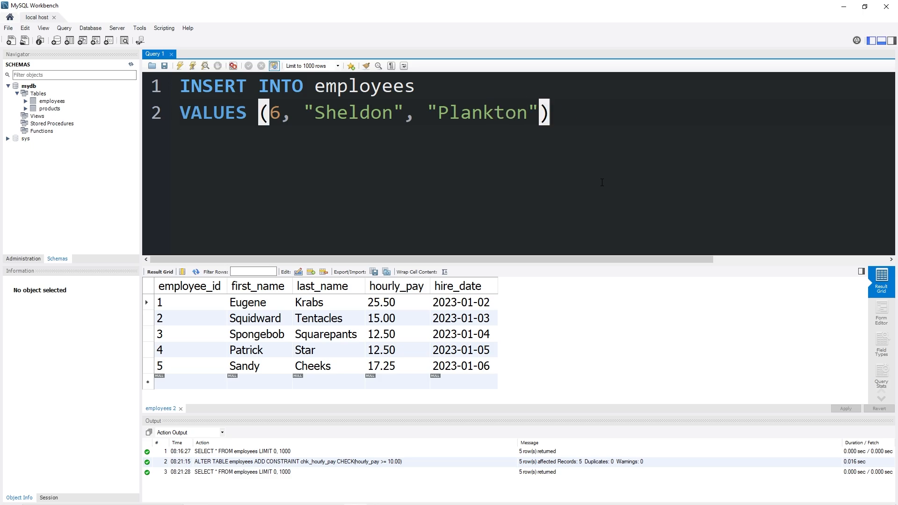
text(,)
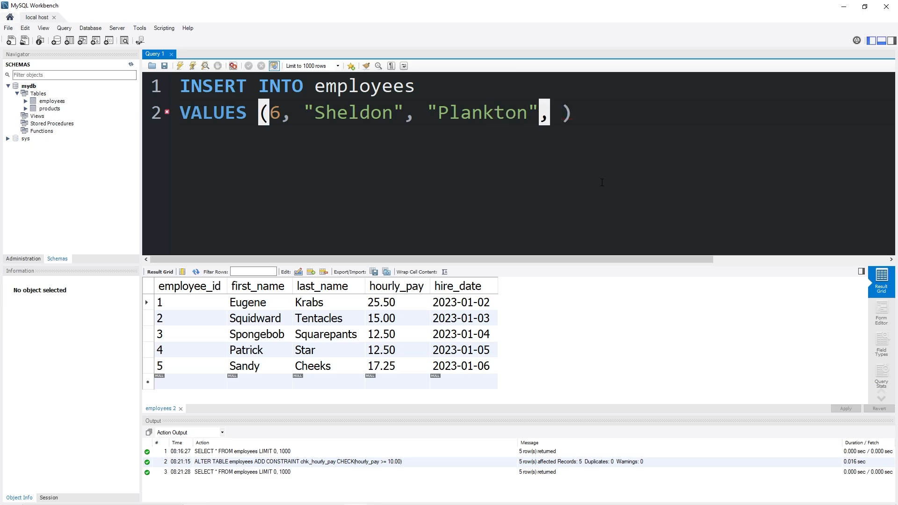
text(5.00)
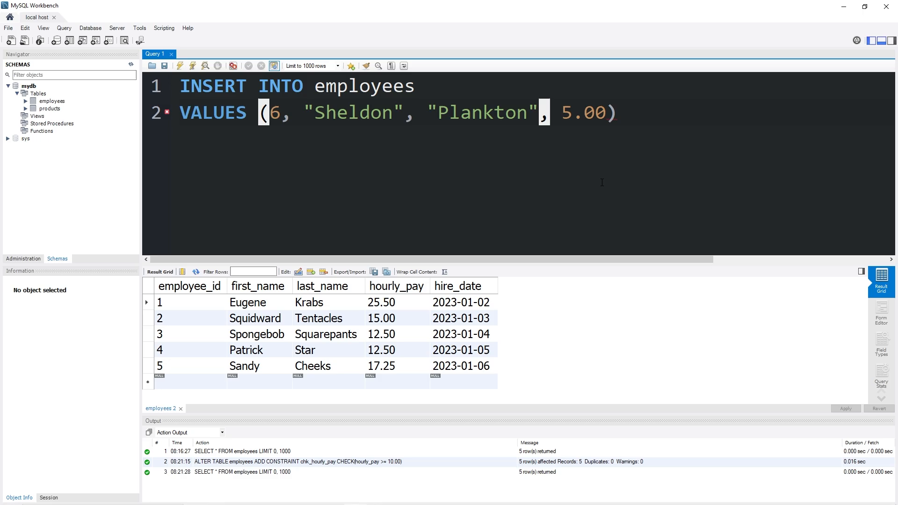
text(, "")
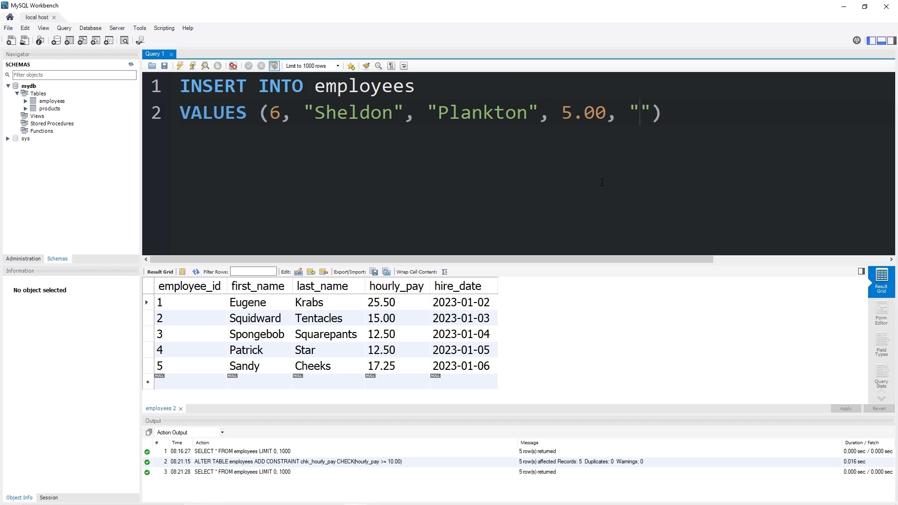
text(2023-)
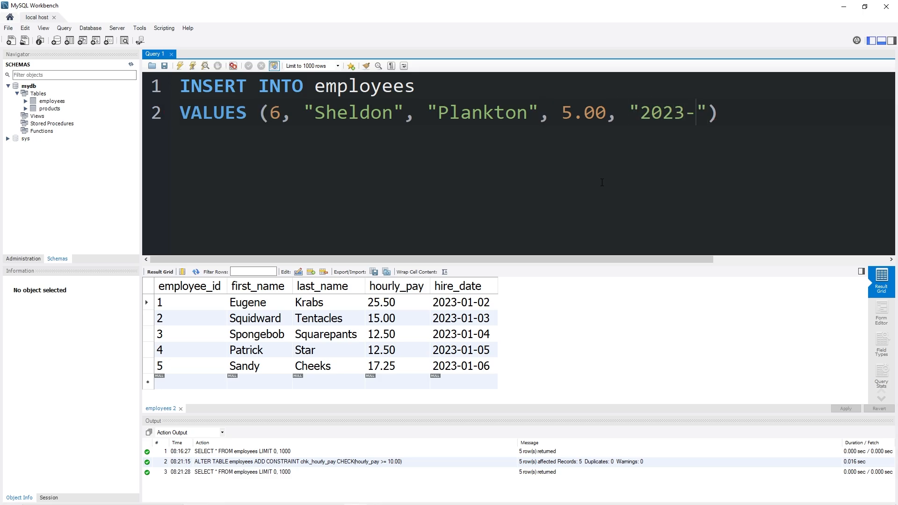
text(01-)
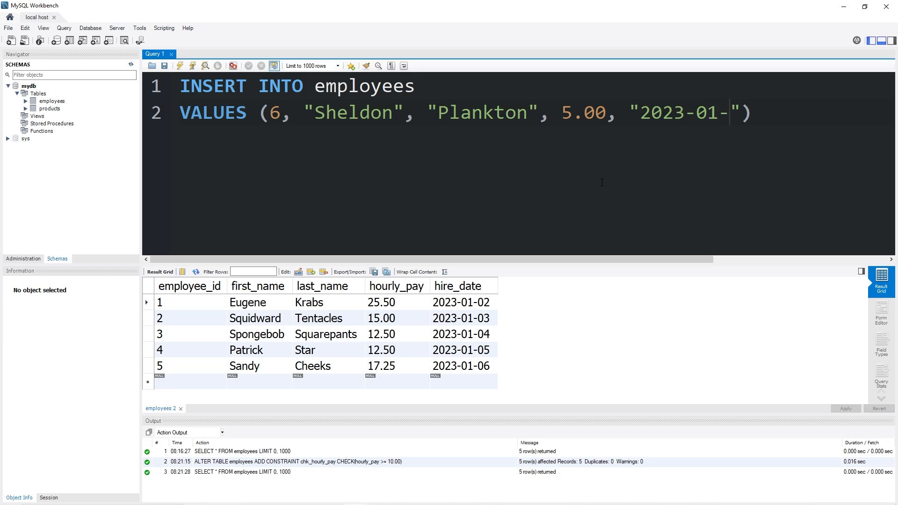
text(07";)
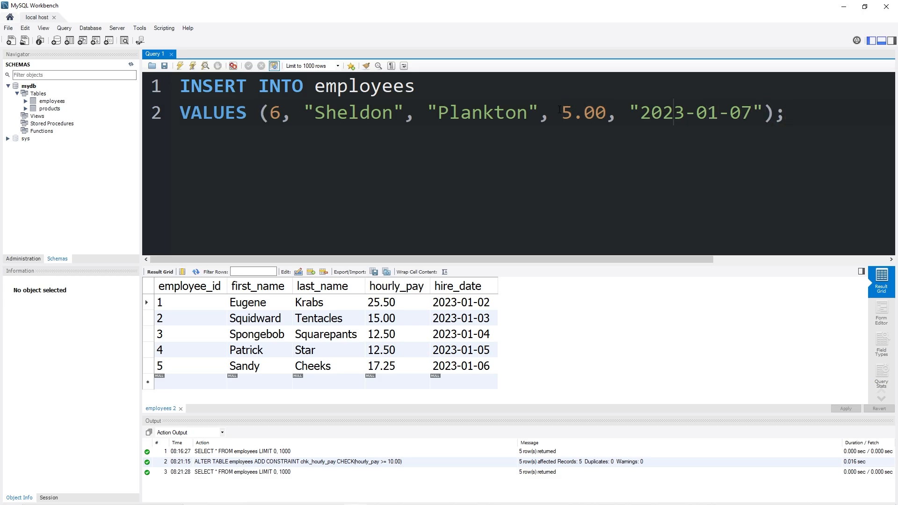
double_click(583, 113)
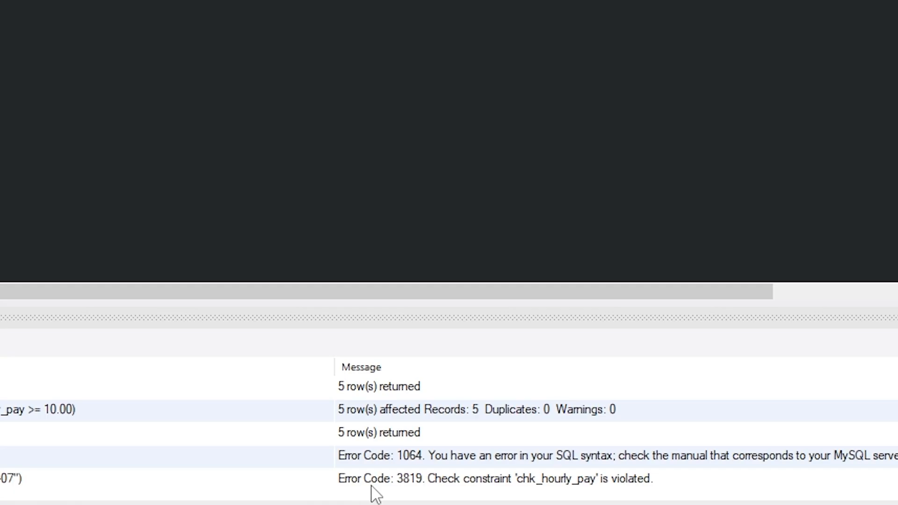
mouse_move(494, 498)
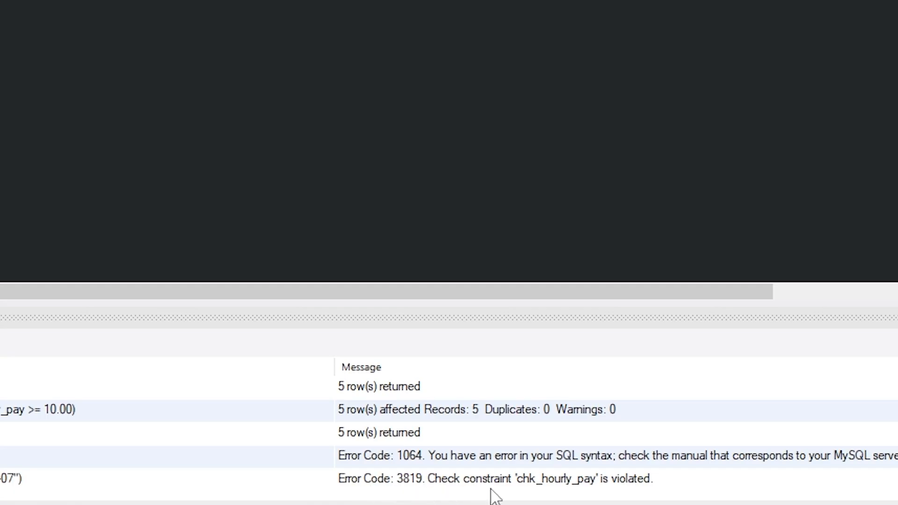
mouse_move(667, 495)
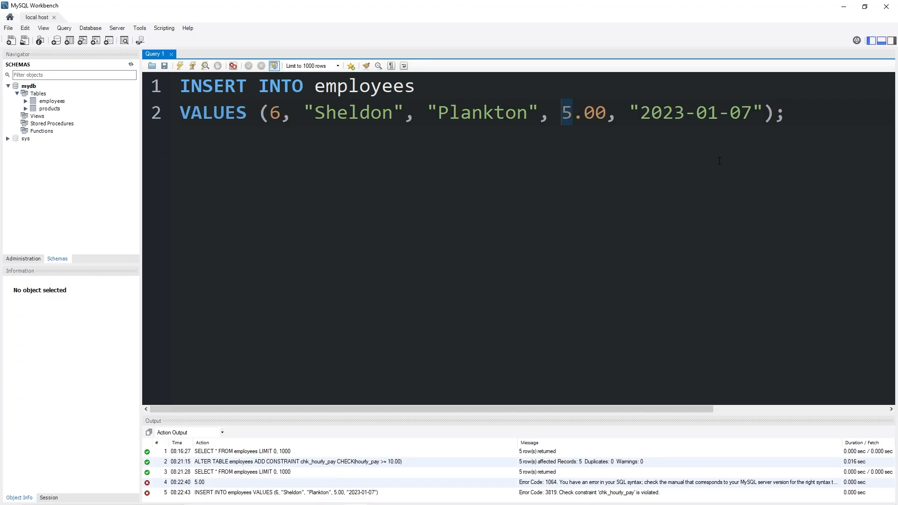
- Run the Plankton insert, rejected by chk_hourly_pay at 5.00, then succeeding at 10.00
click(179, 66)
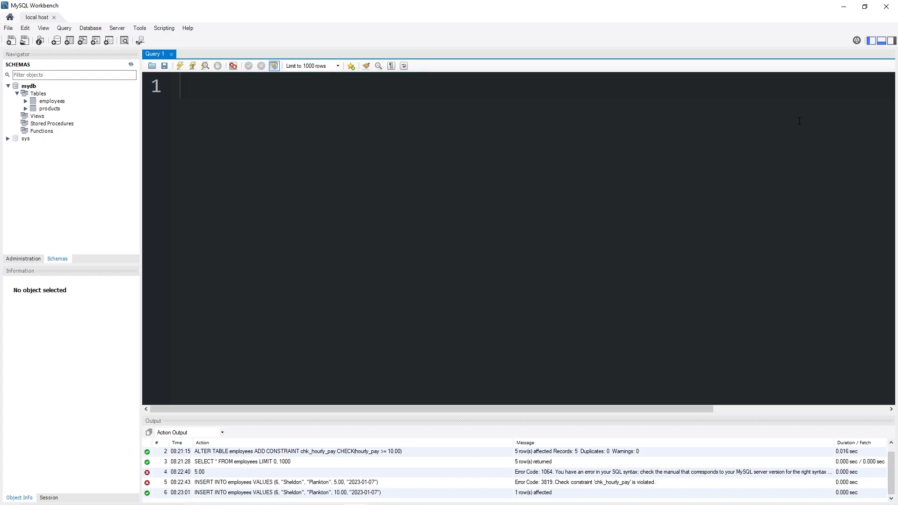
- Write and execute ALTER TABLE employees DROP CHECK chk_hourly_pay;
text(ALTER TABLE)
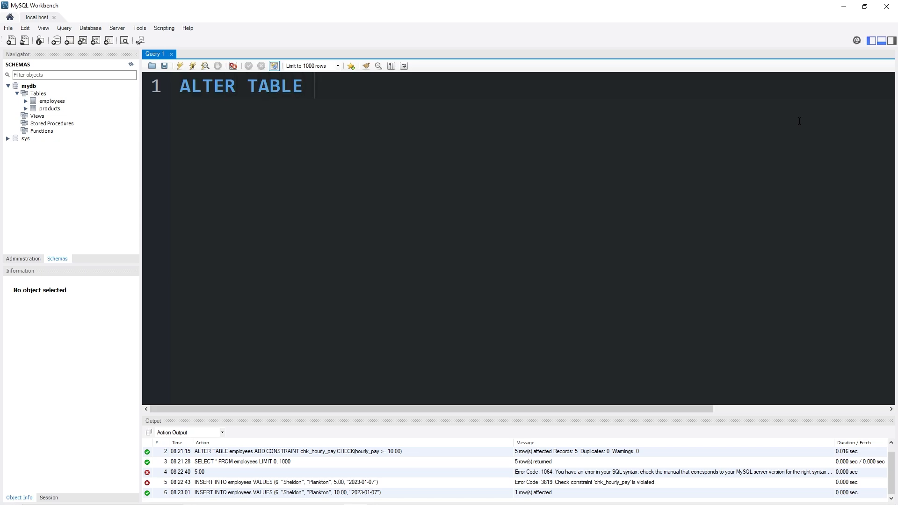
text(employees)
text(DROP)
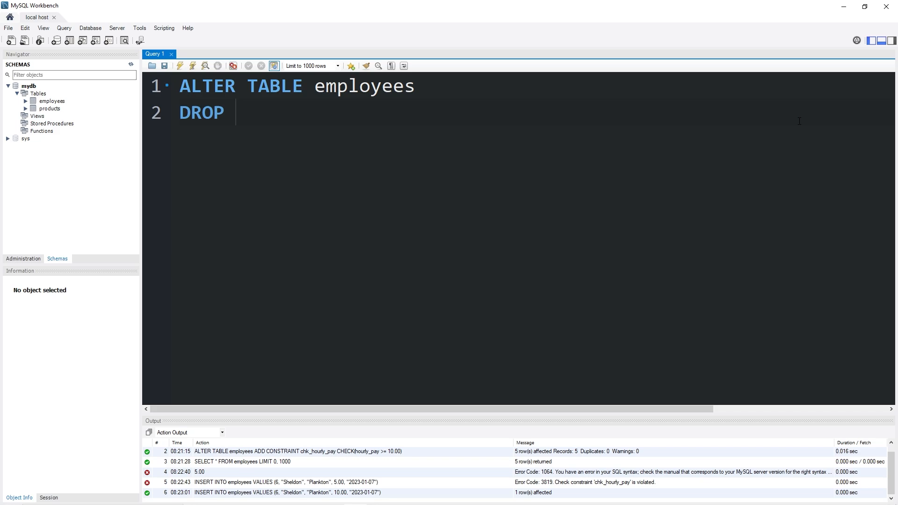
text(CHECK)
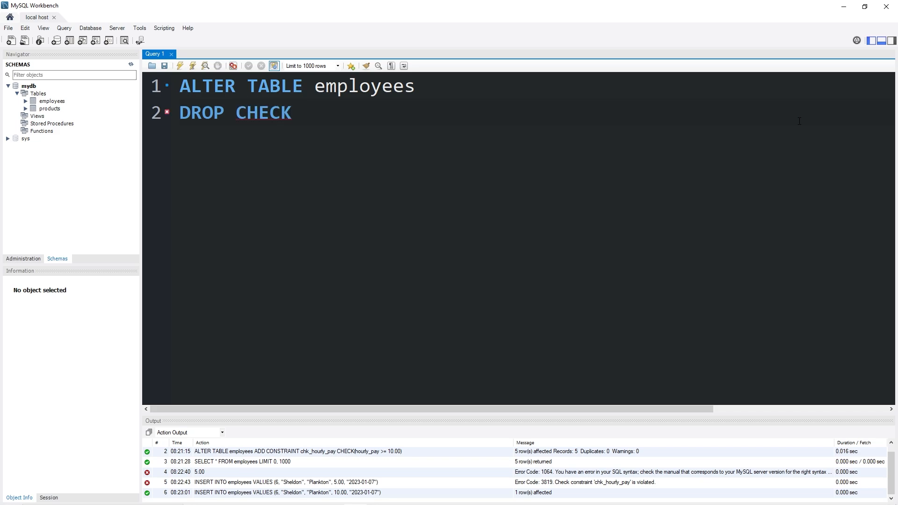
text(chk)
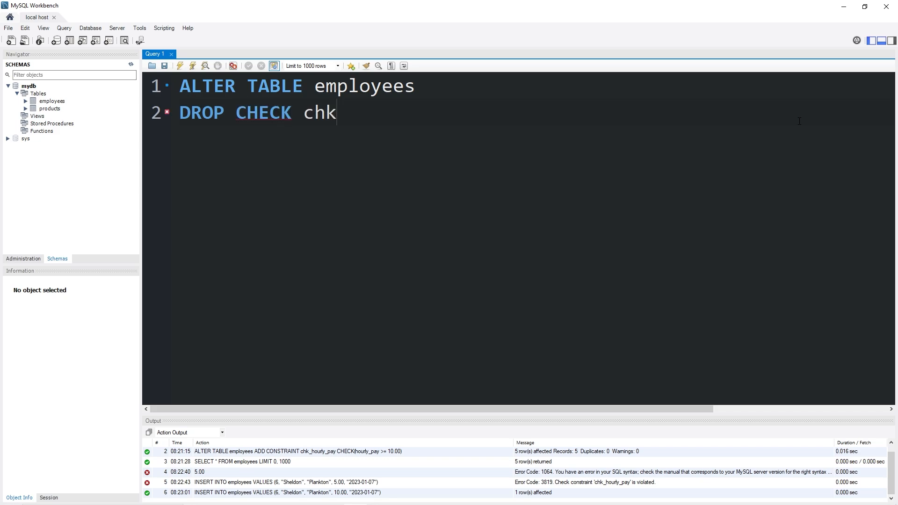
text(_hourl)
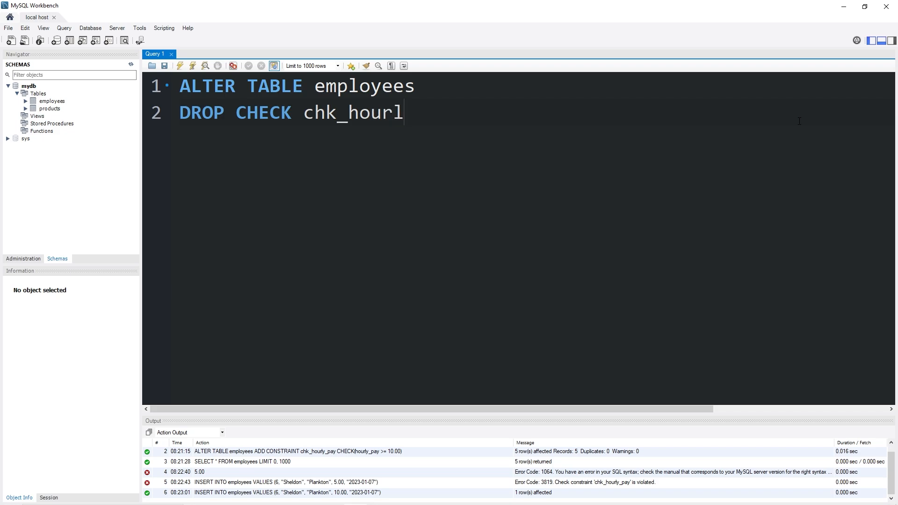
text(y_pay)
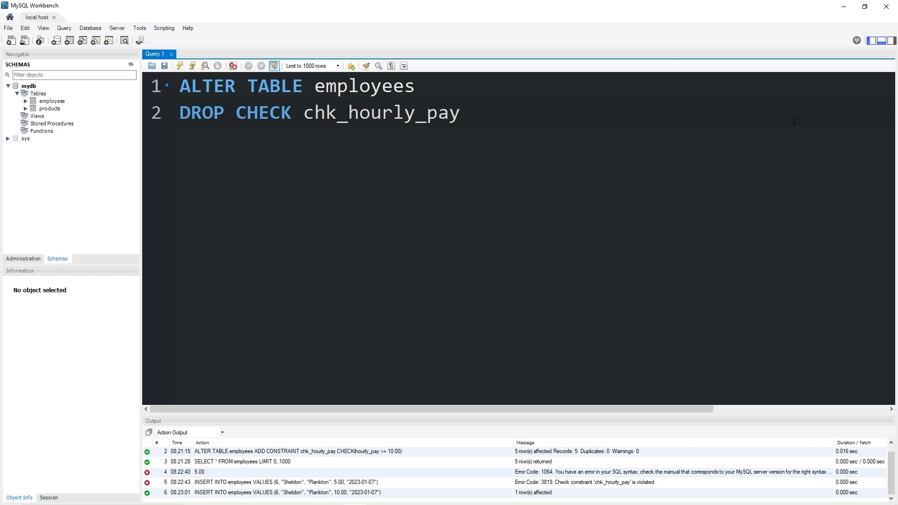
text(;)
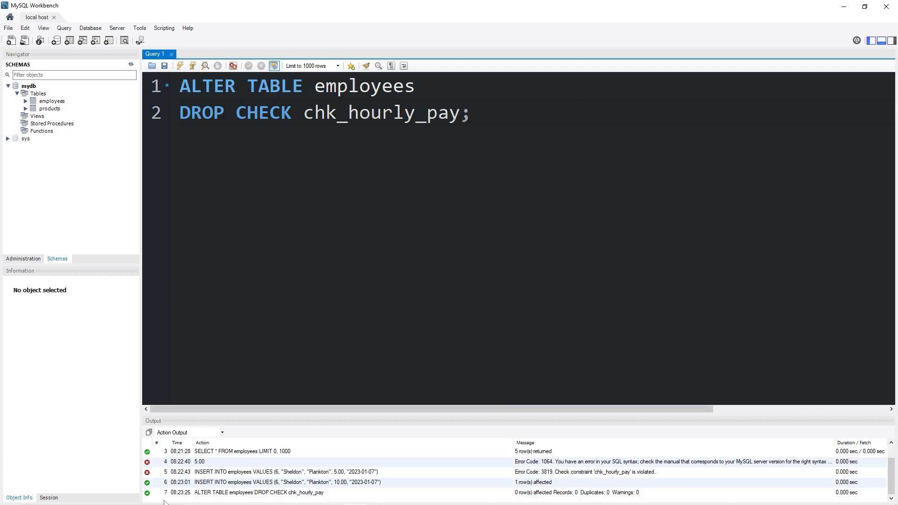